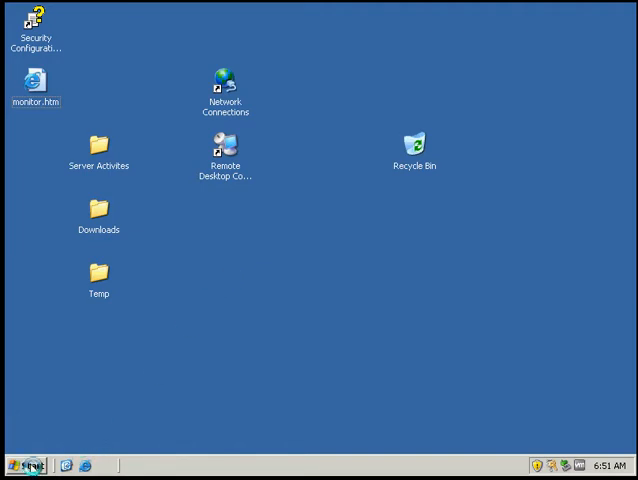
# Bring up System Properties for My Computer from the Start menu.
pyautogui.click(28, 466)
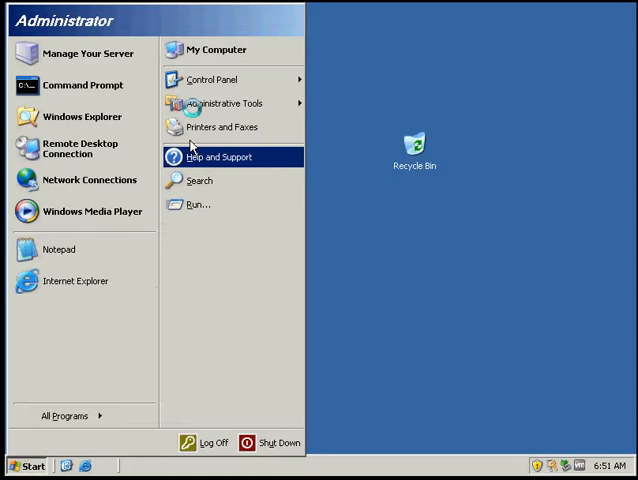
pyautogui.rightClick(216, 48)
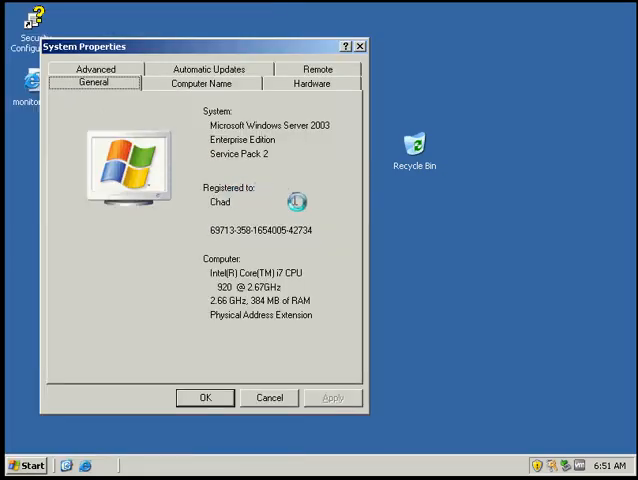
# Show the full computer name and WORKGROUP membership.
pyautogui.click(204, 84)
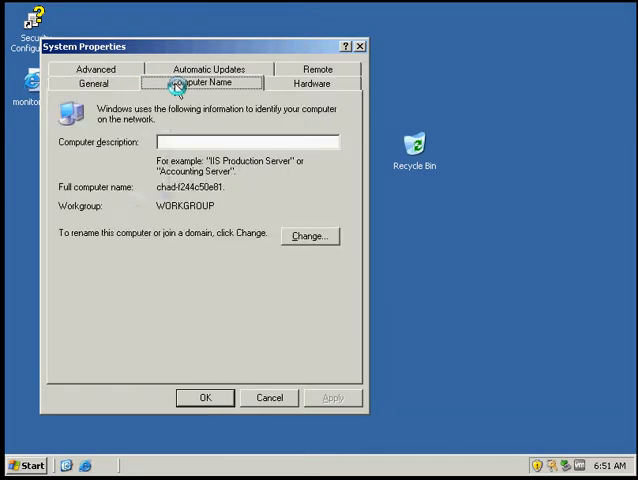
pyautogui.moveTo(158, 232)
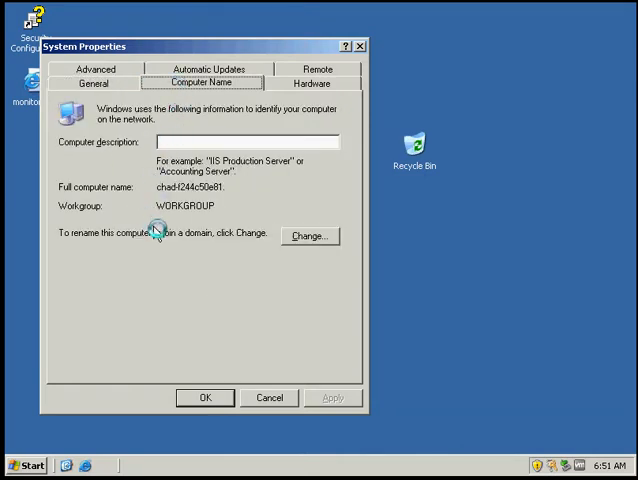
pyautogui.moveTo(148, 230)
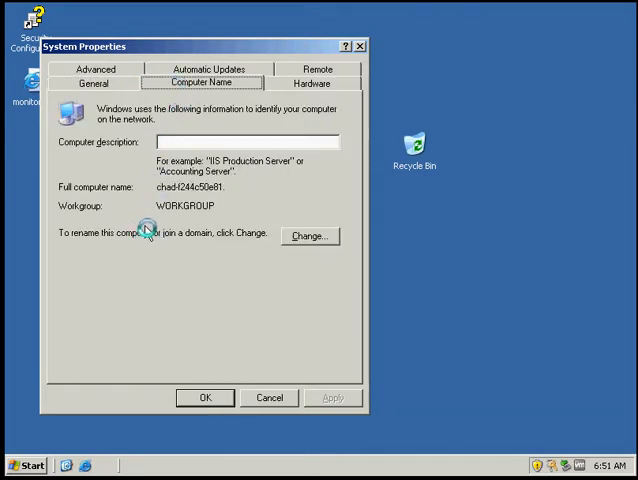
pyautogui.moveTo(152, 220)
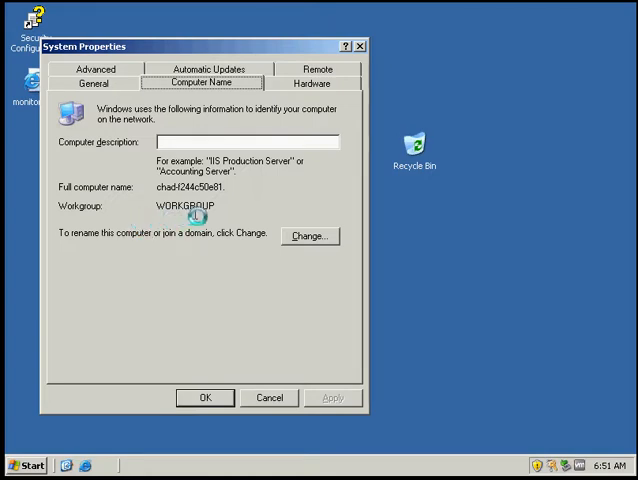
pyautogui.moveTo(280, 256)
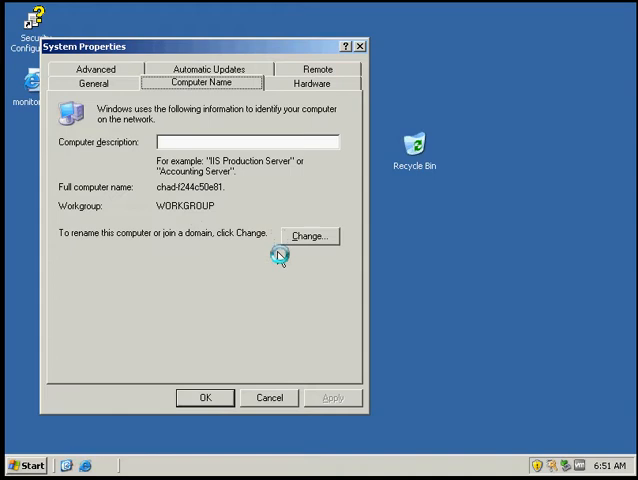
pyautogui.click(310, 236)
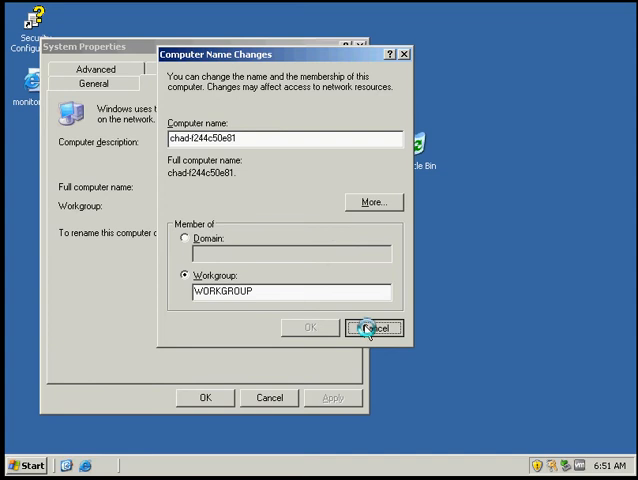
pyautogui.click(374, 328)
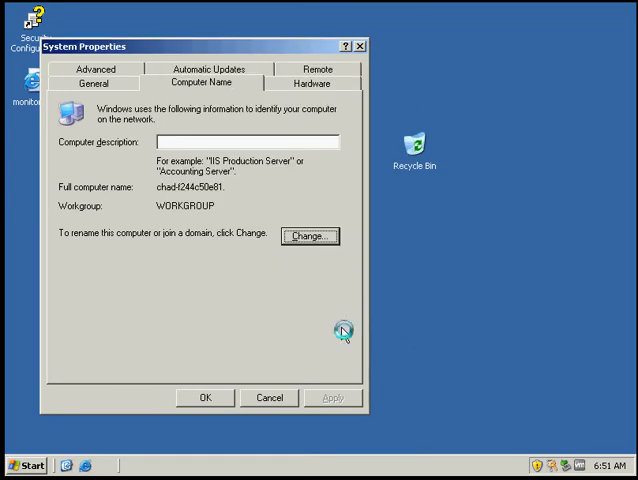